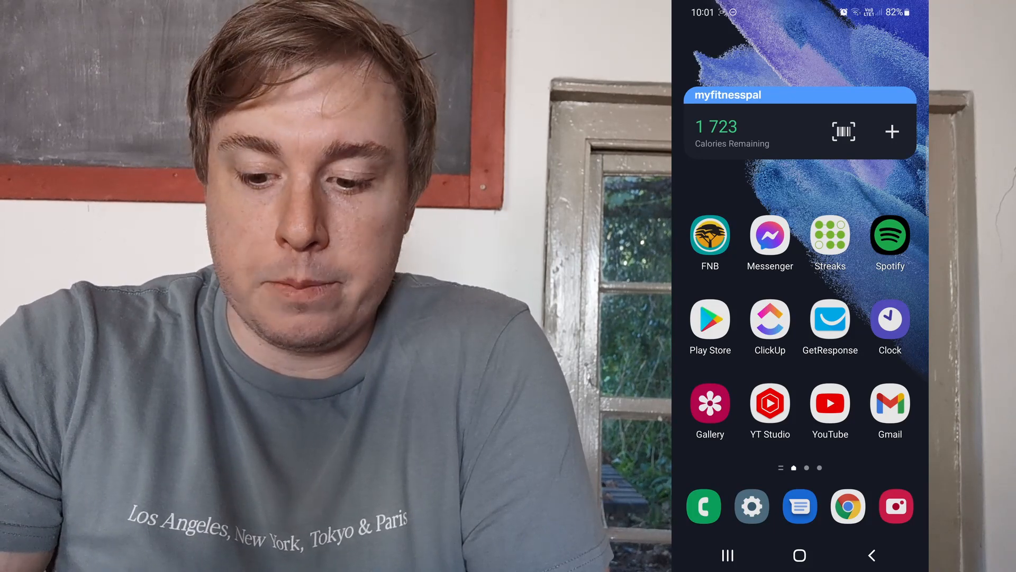
# Launch Spotify and land on the Home feed of playlists and episodes.
pyautogui.click(889, 235)
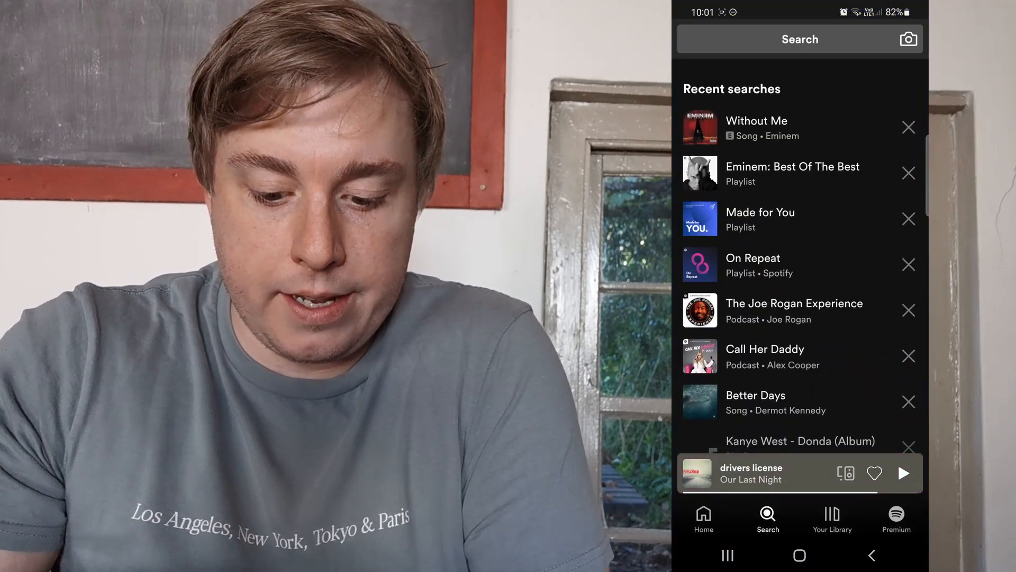
pyautogui.click(703, 517)
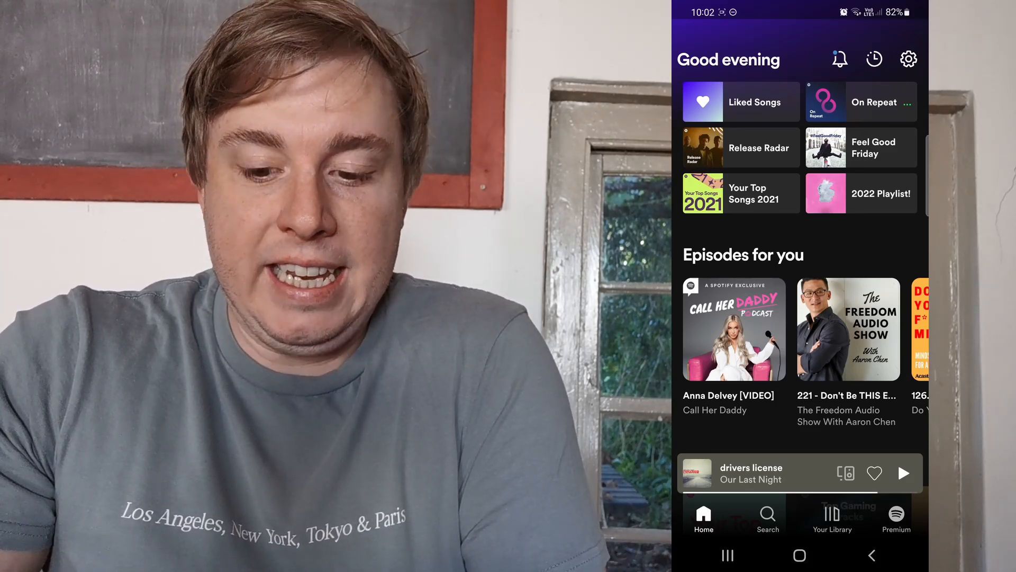
# Search for 'eminem without me' to list versions of the song, several marked explicit.
pyautogui.click(845, 472)
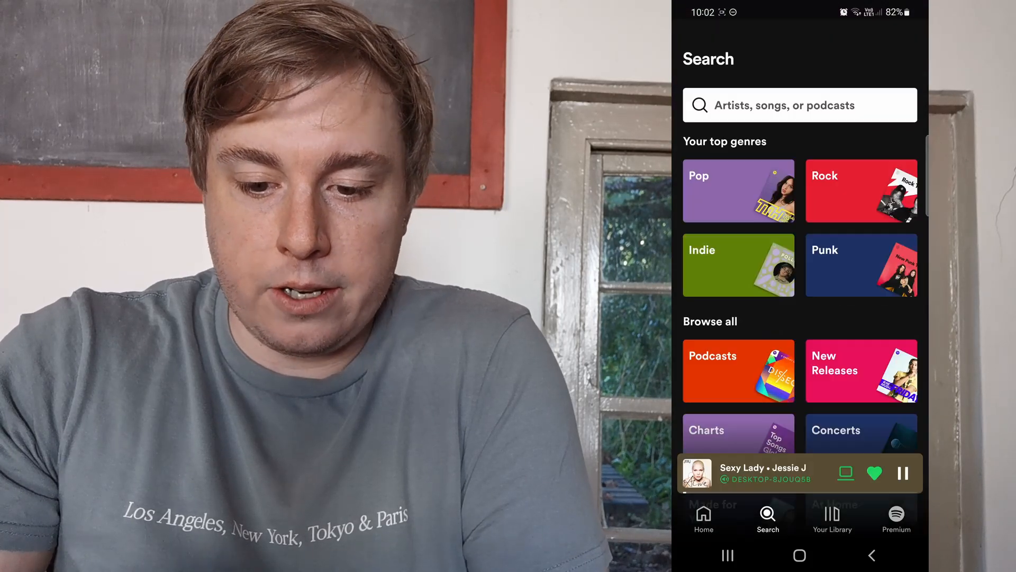
pyautogui.click(799, 105)
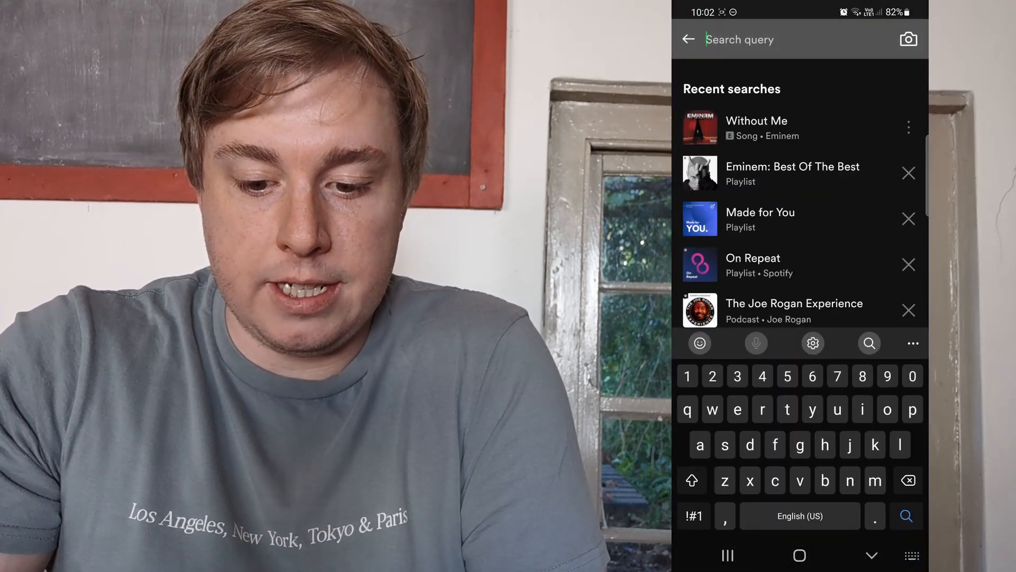
pyautogui.write('emi')
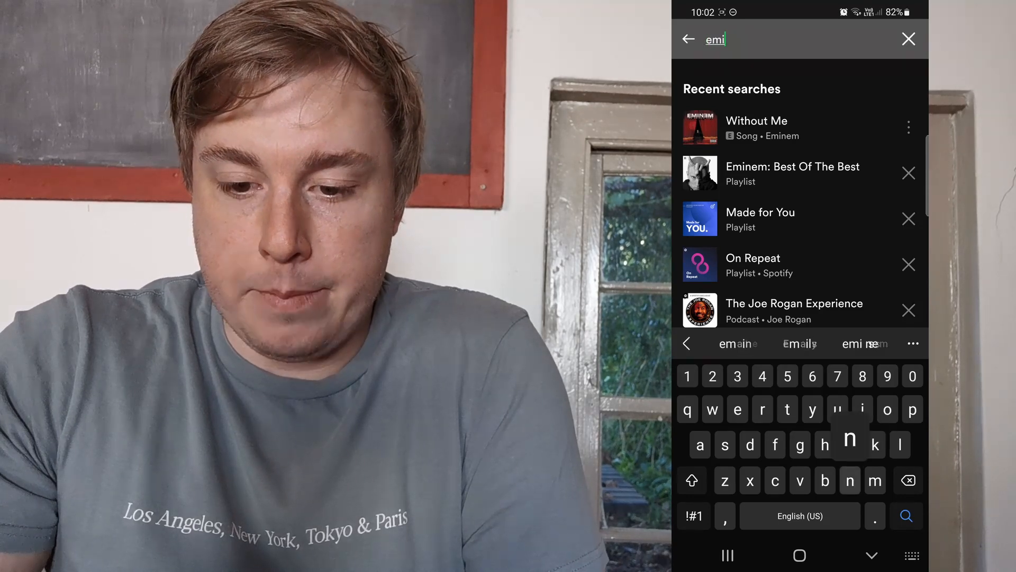
pyautogui.write('eminem without me')
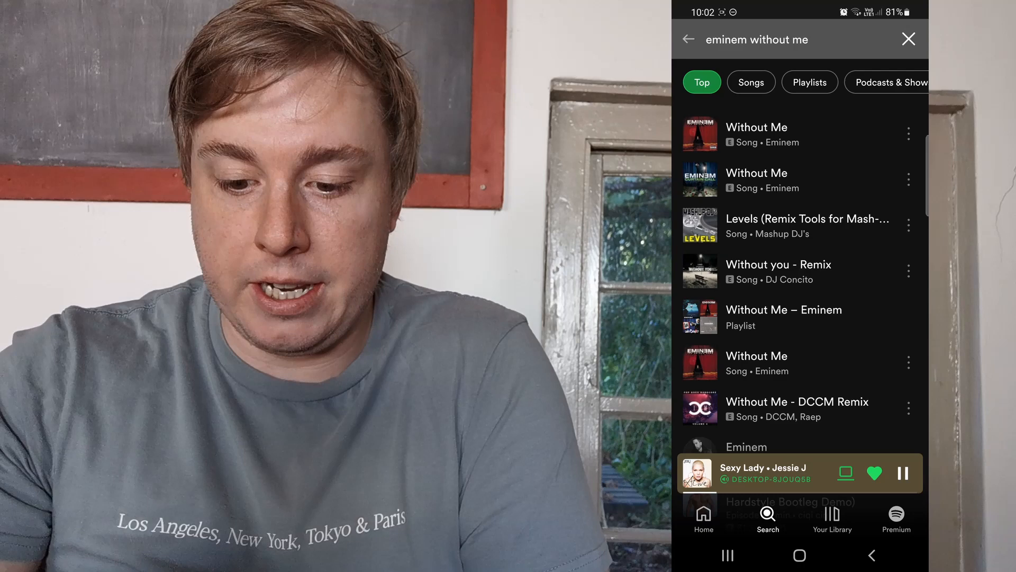
# Reach Settings via the Home tab's gear icon, showing explicit content allowed.
pyautogui.click(703, 519)
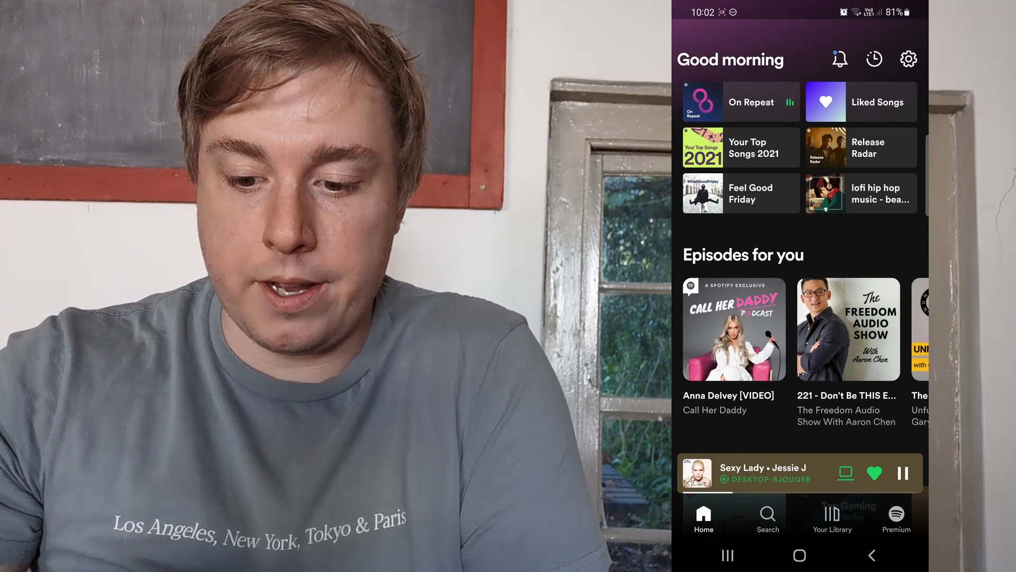
pyautogui.click(908, 59)
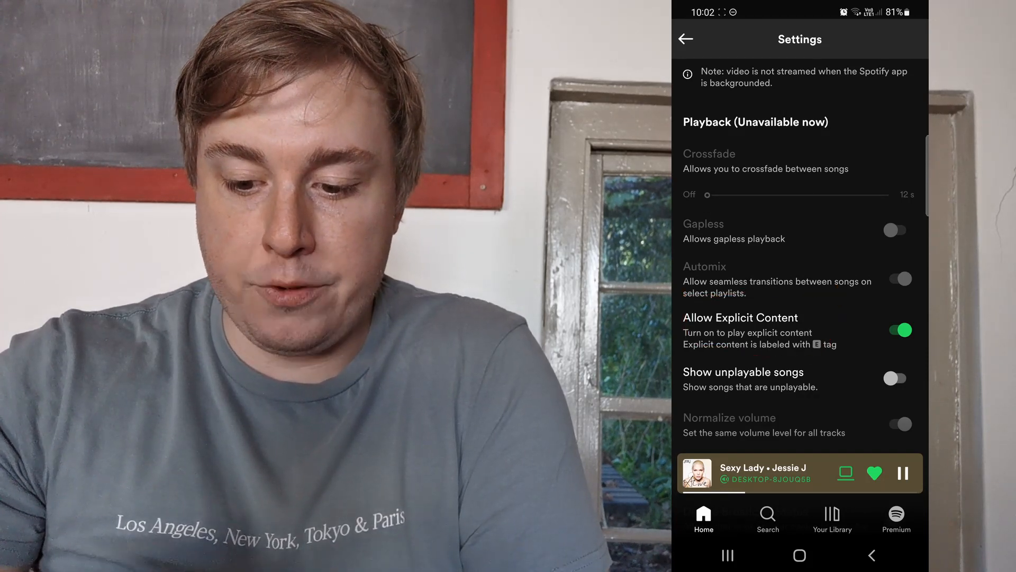
# Switch Allow Explicit Content off so only clean song versions play.
pyautogui.click(898, 329)
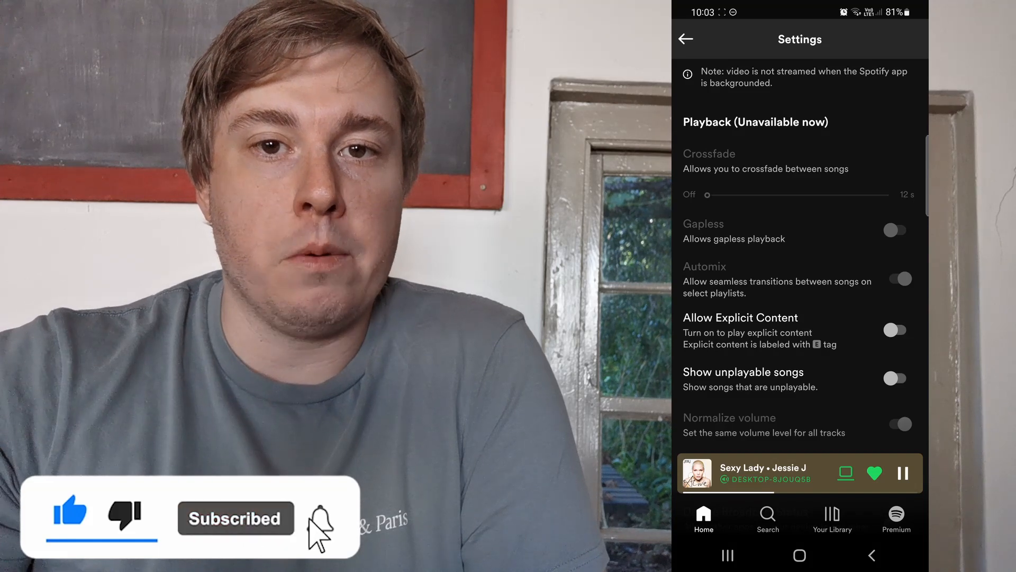
pyautogui.click(318, 518)
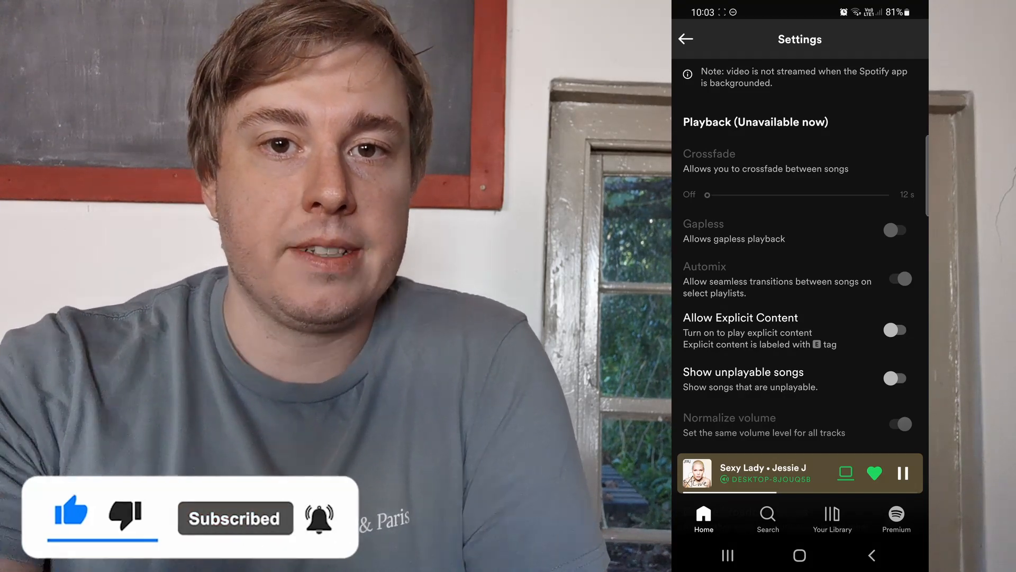